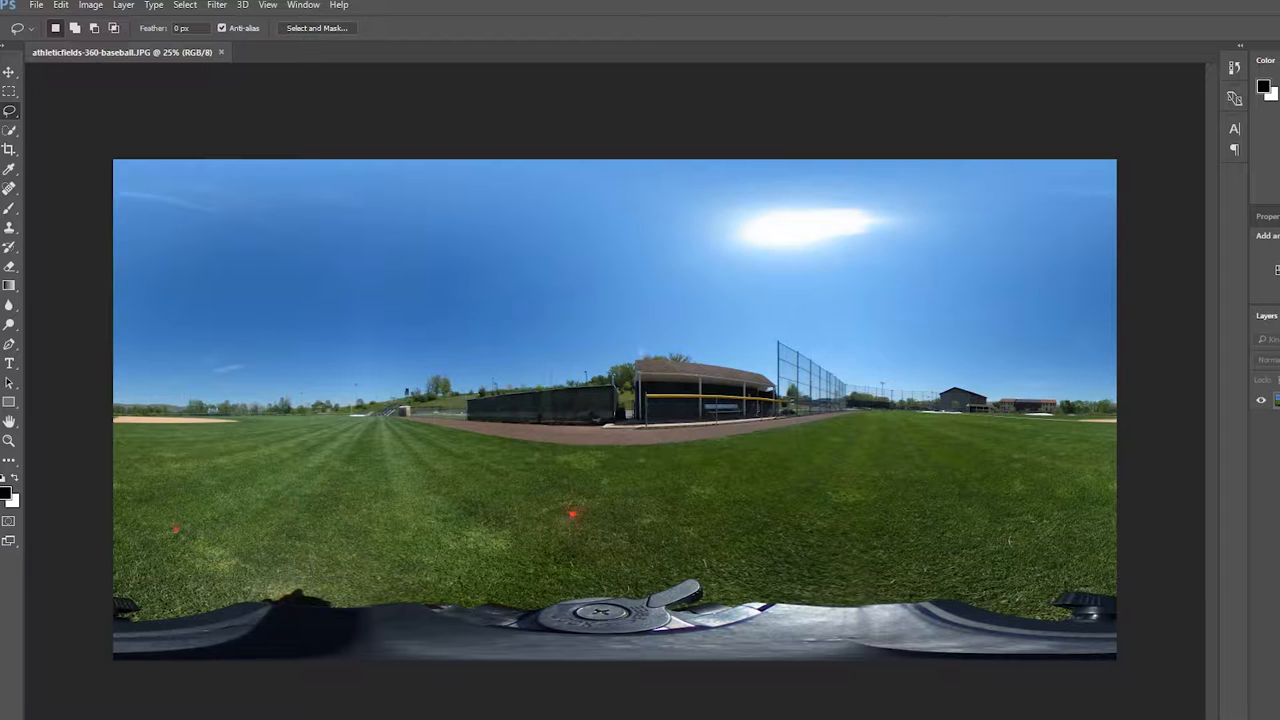
Rotate the whole baseball panorama 180° via Image > Image Rotation so it sits upside down.
{"action": "left_click", "coordinate": [90, 4]}
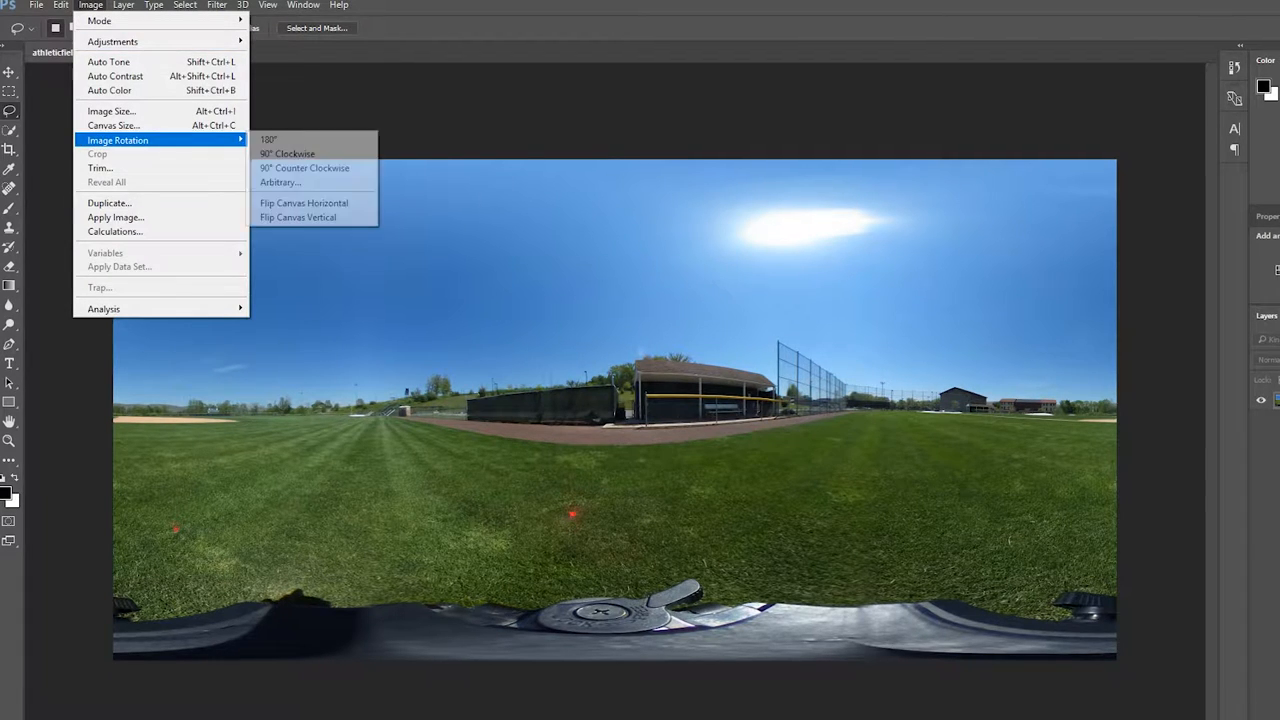
{"action": "left_click", "coordinate": [268, 140]}
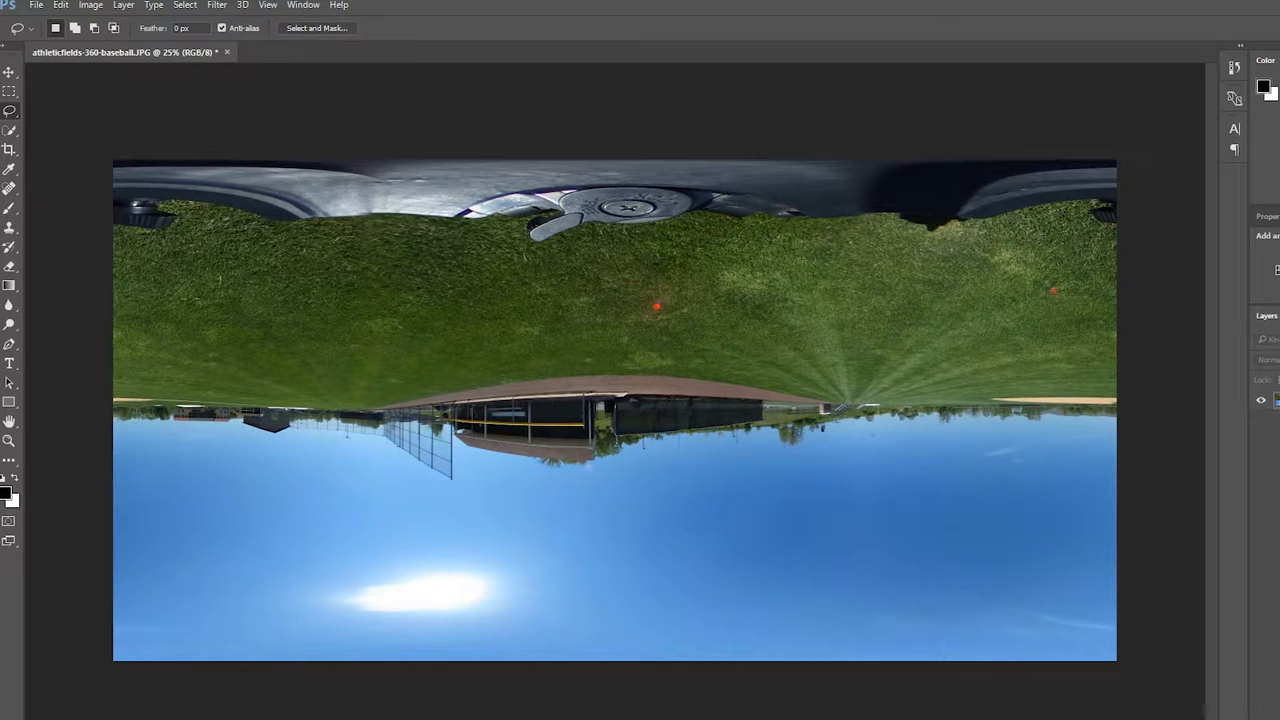
{"action": "left_click", "coordinate": [216, 4]}
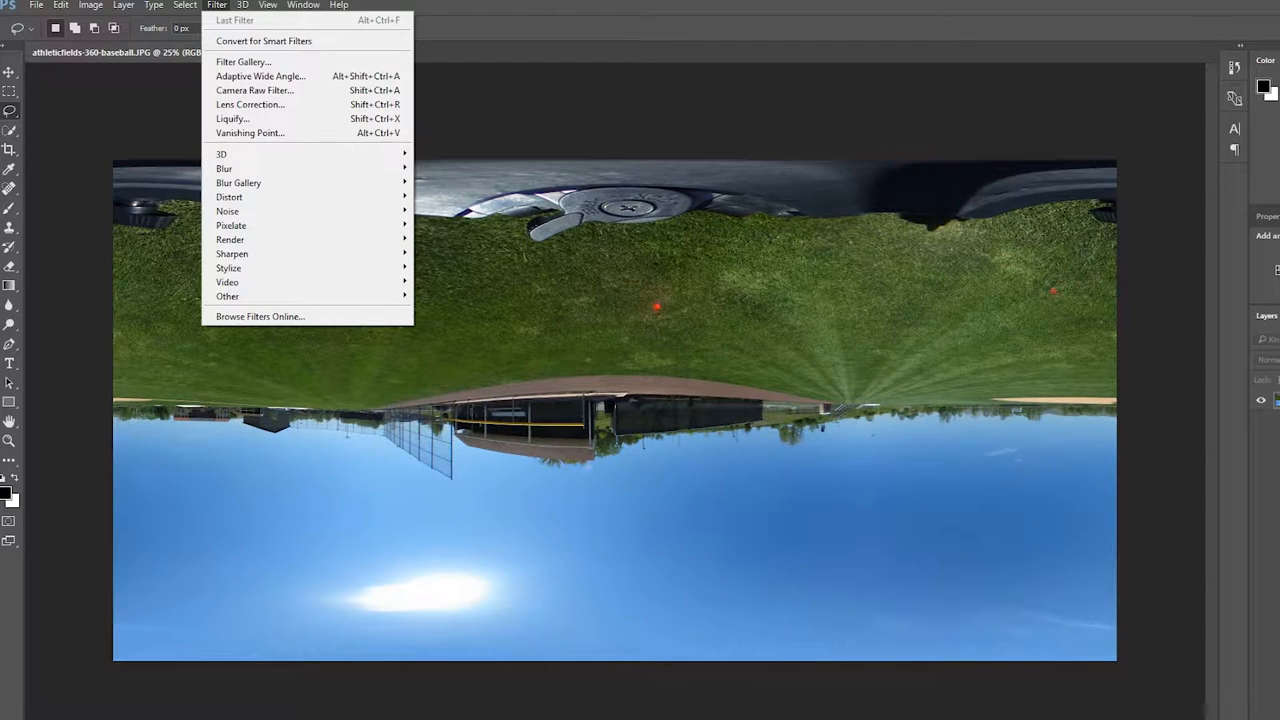
{"action": "mouse_move", "coordinate": [228, 196]}
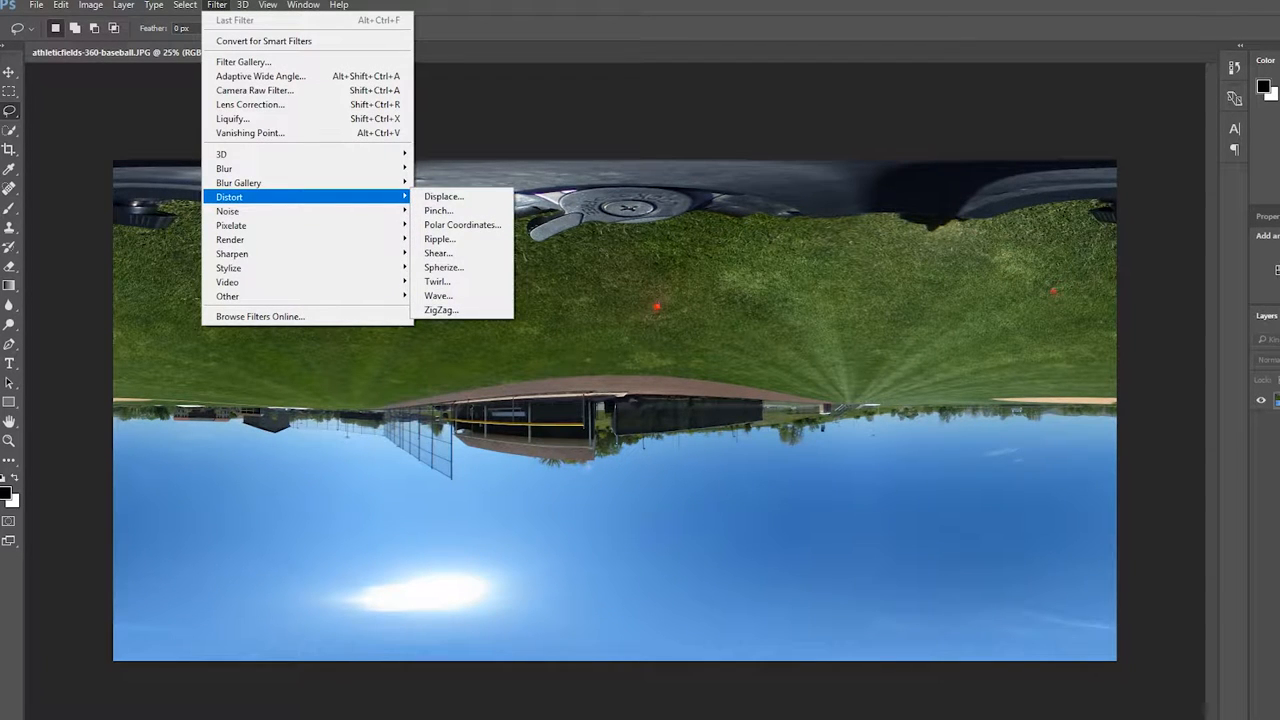
{"action": "mouse_move", "coordinate": [462, 224]}
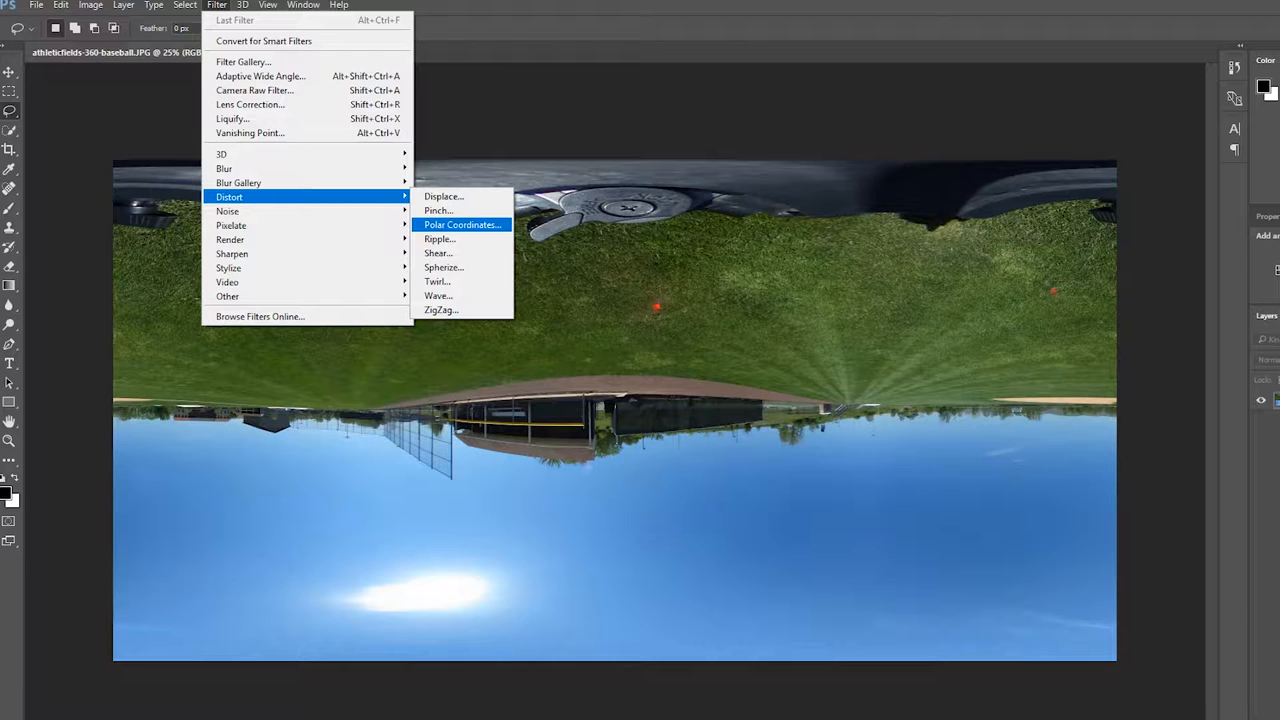
Apply Polar Coordinates (Rectangular to Polar) to wrap the panorama into a tiny planet.
{"action": "left_click", "coordinate": [462, 224]}
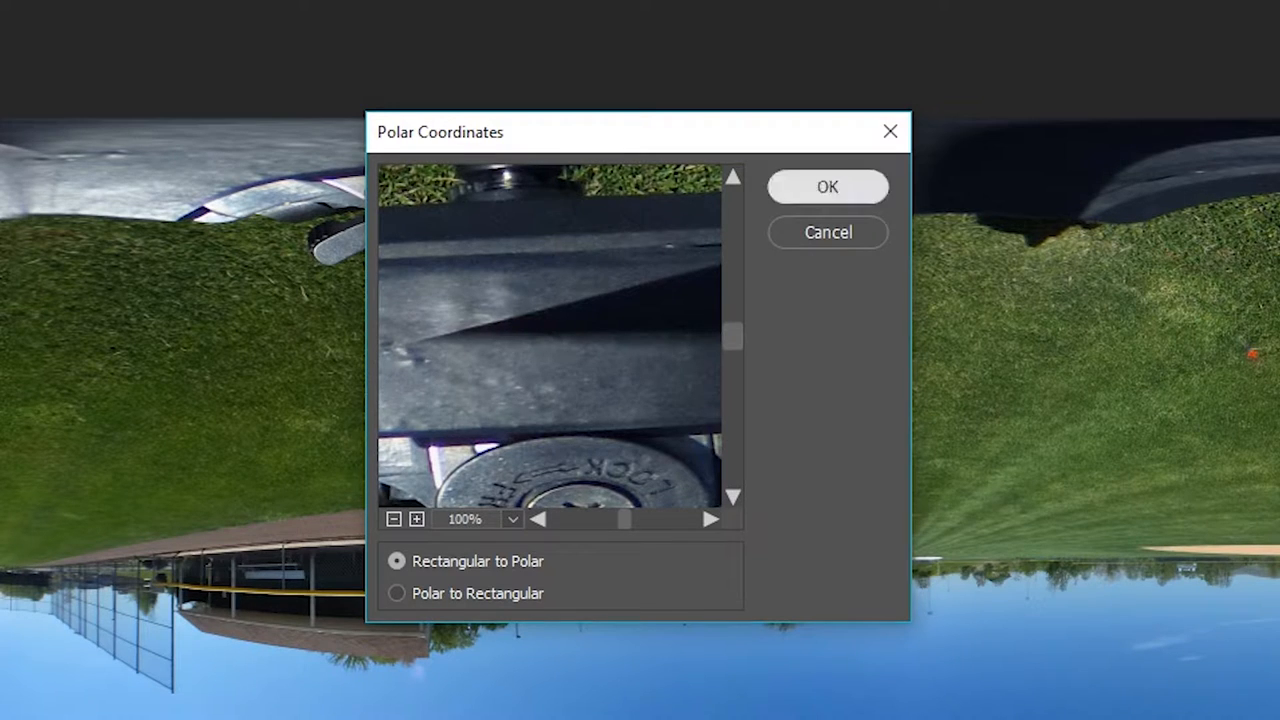
{"action": "left_click", "coordinate": [828, 188]}
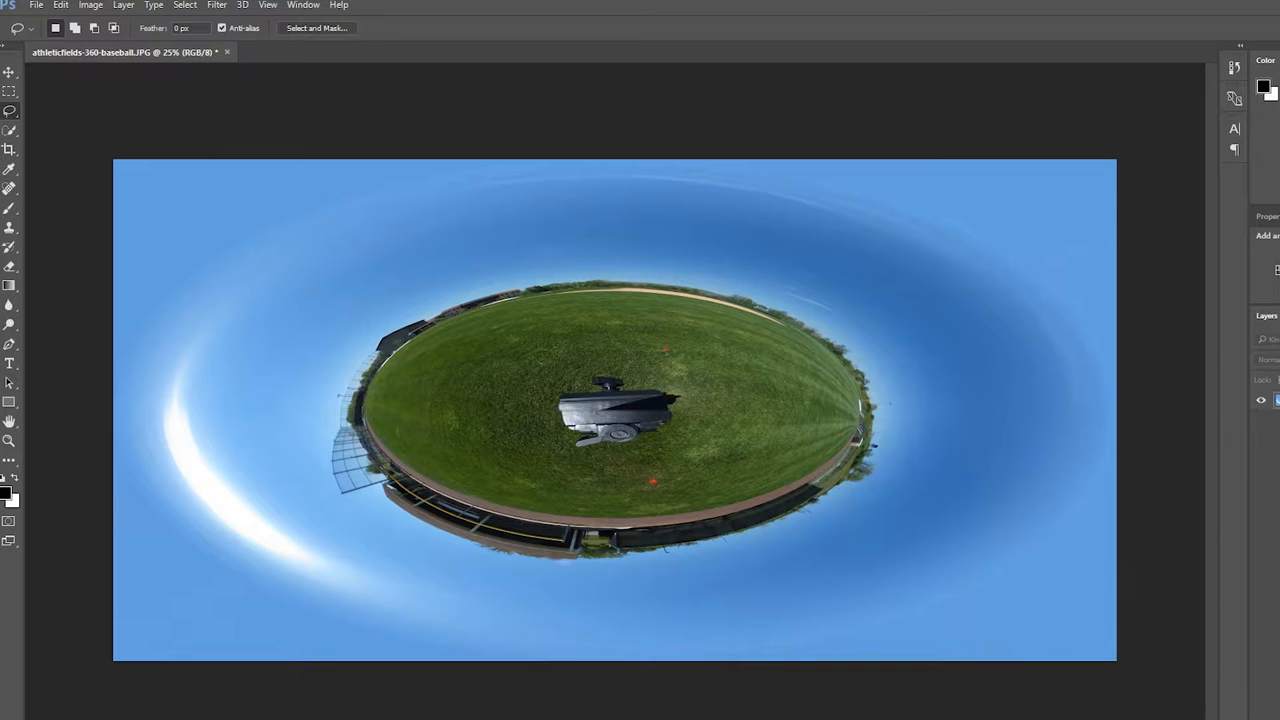
Lasso the tripod at the planet's centre and patch it out of the grass.
{"action": "left_click", "coordinate": [10, 110]}
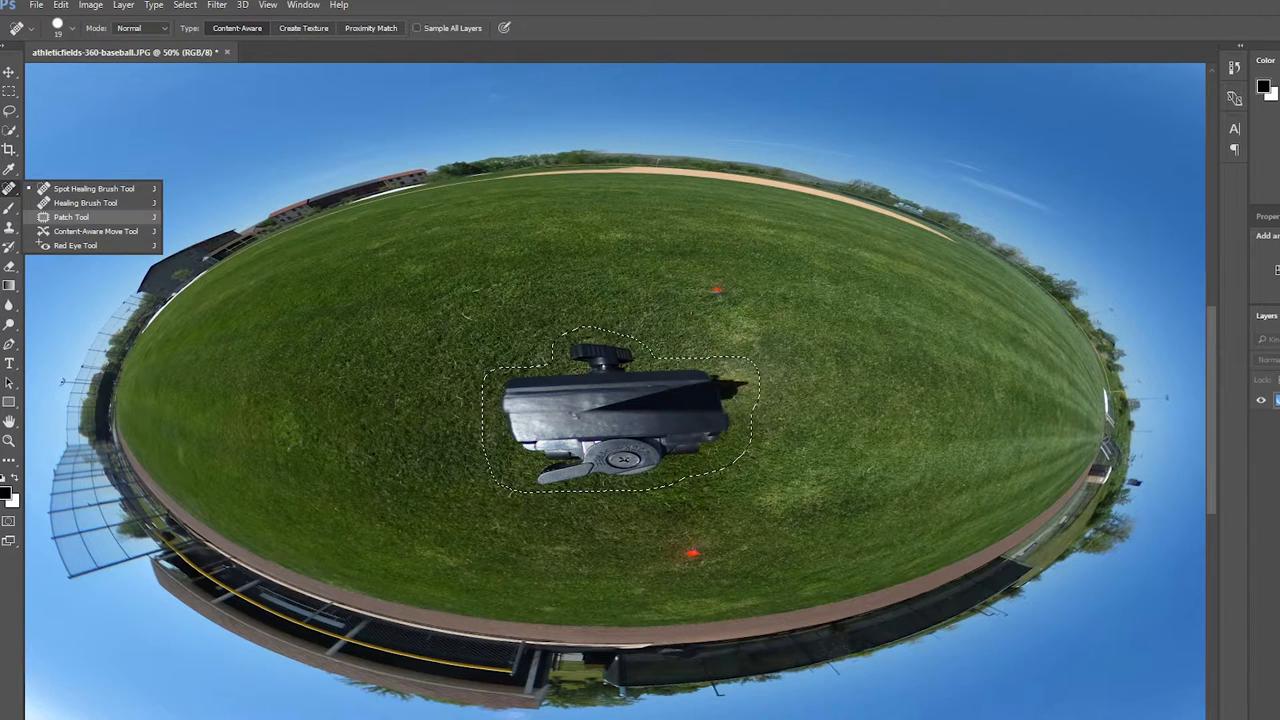
{"action": "left_click", "coordinate": [72, 216]}
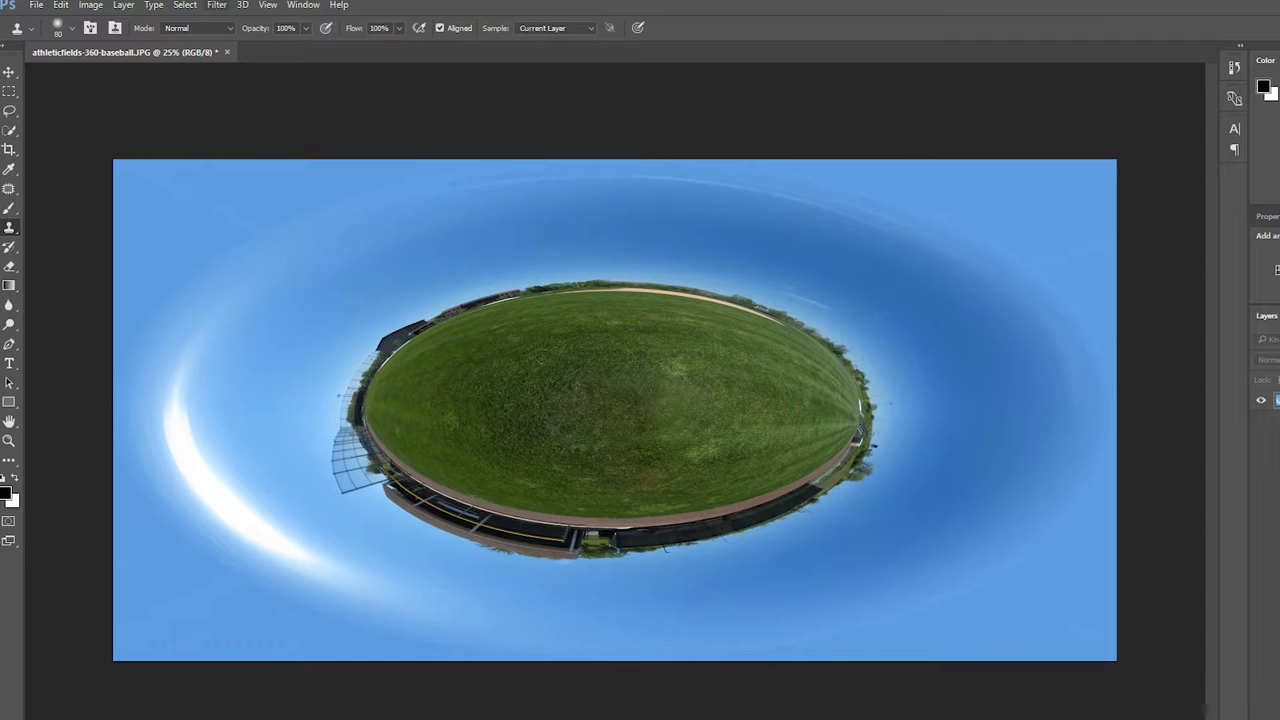
Apply Polar Coordinates with Polar to Rectangular to flatten the cleaned planet back into a panorama.
{"action": "left_click", "coordinate": [216, 4]}
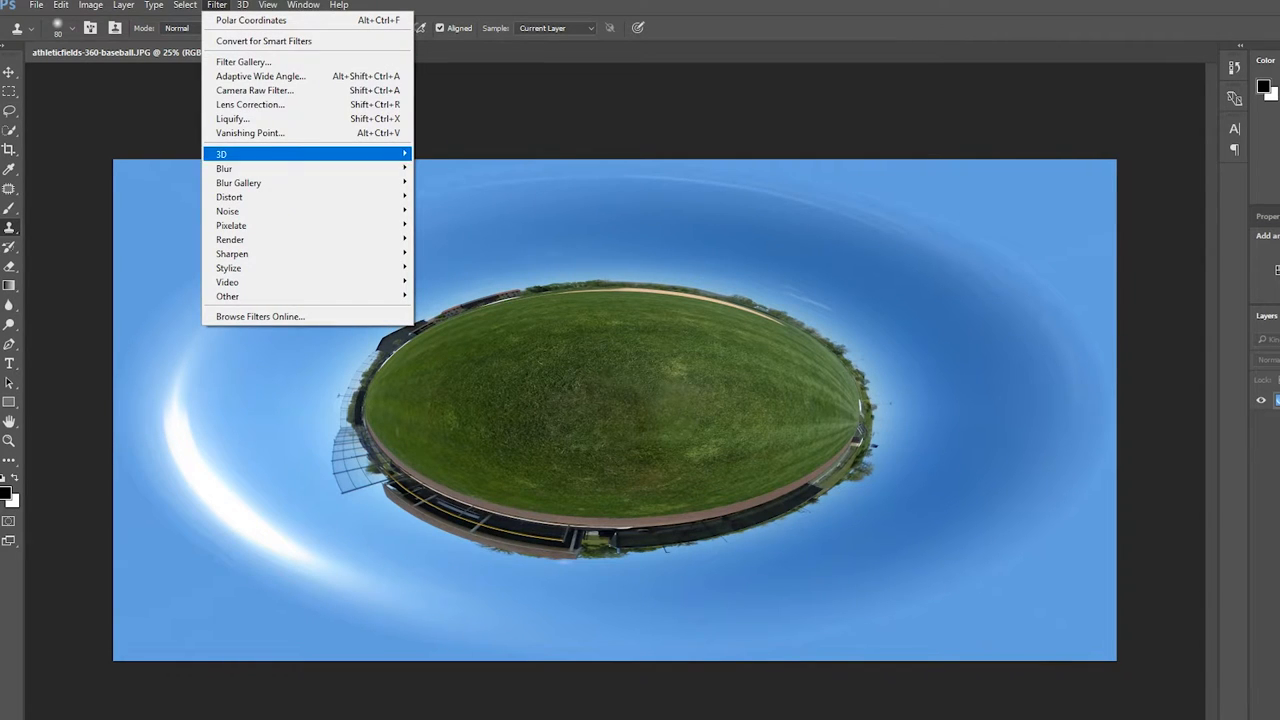
{"action": "mouse_move", "coordinate": [228, 196]}
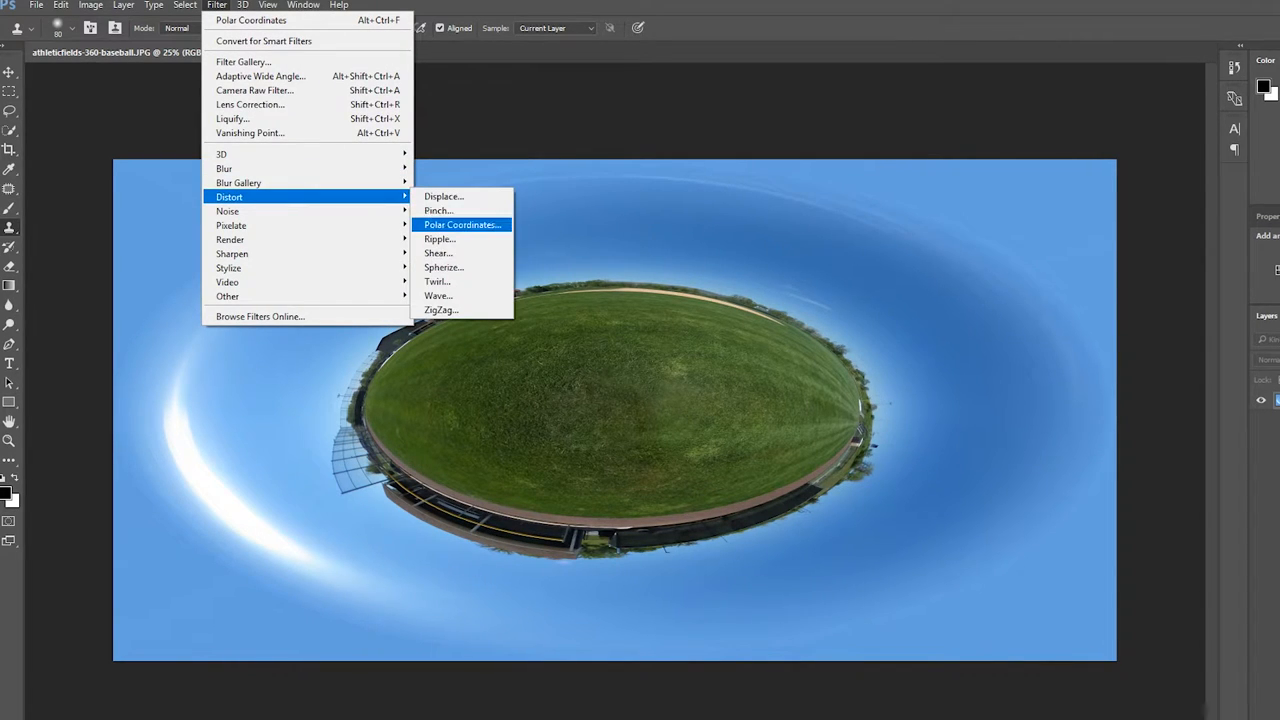
{"action": "left_click", "coordinate": [460, 224]}
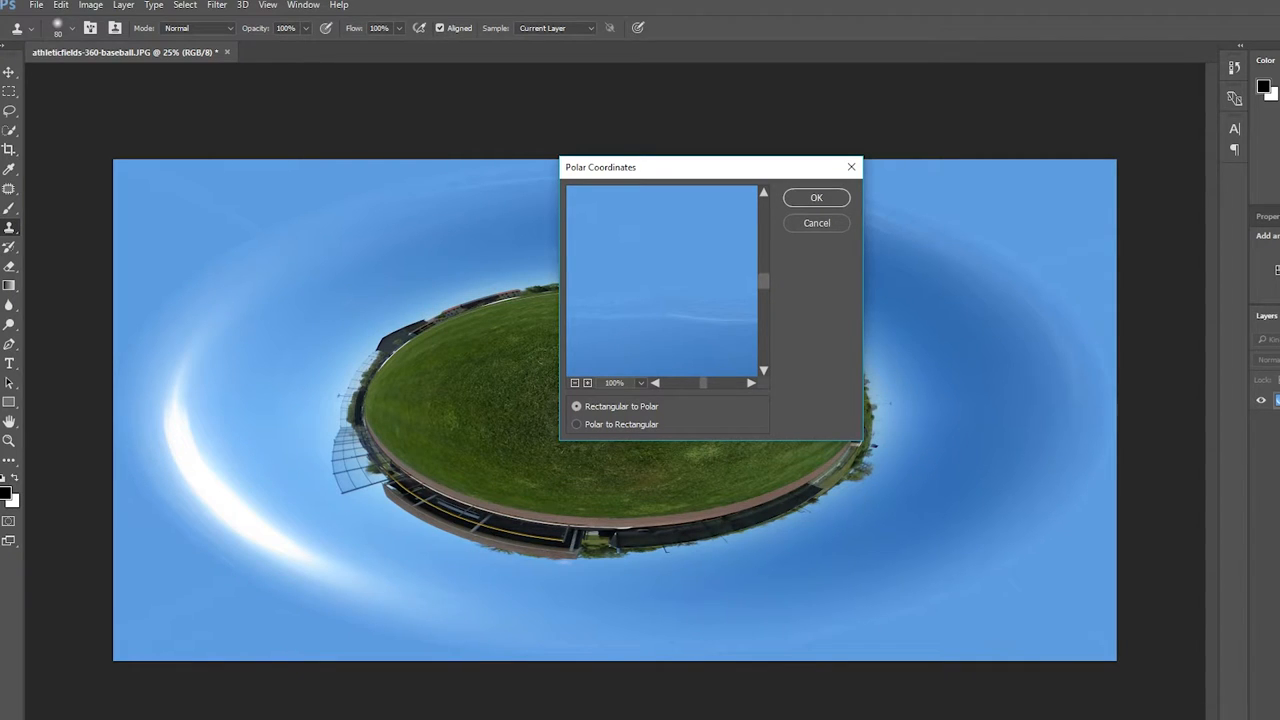
{"action": "left_click", "coordinate": [576, 424]}
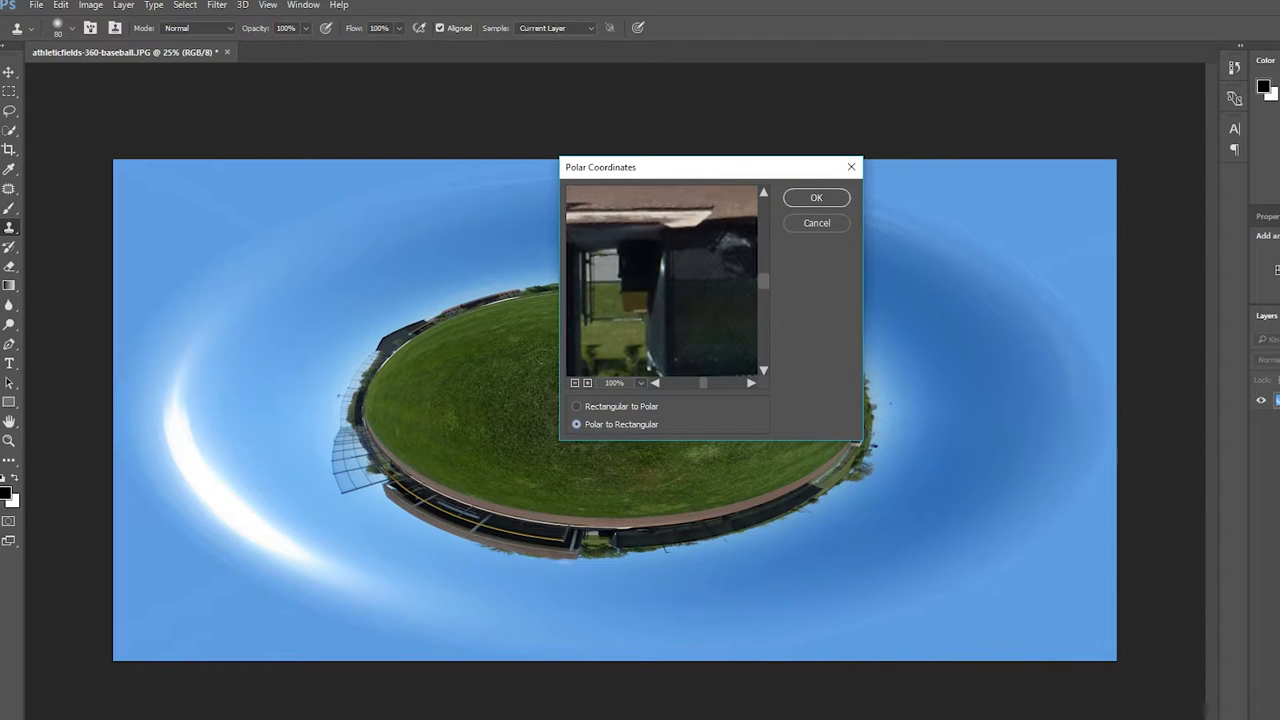
{"action": "left_click", "coordinate": [816, 198]}
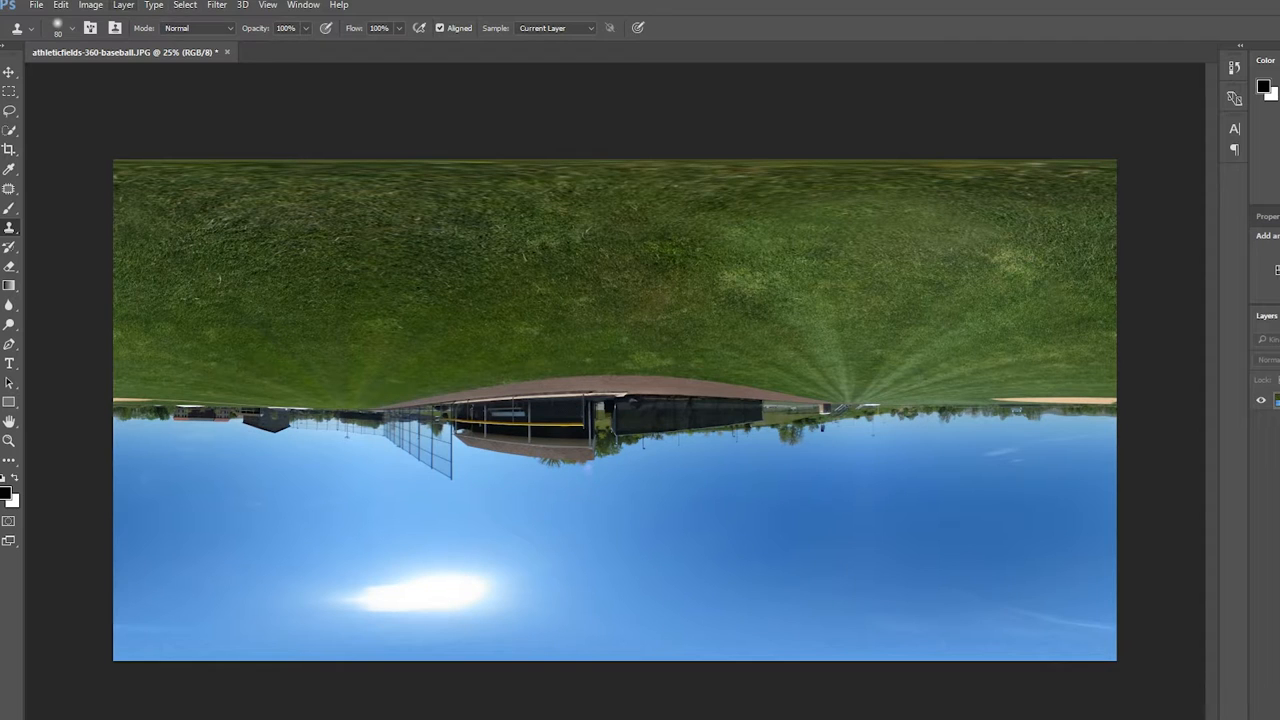
Rotate the panorama 180° back upright and add a Photo Filter adjustment layer.
{"action": "left_click", "coordinate": [90, 4]}
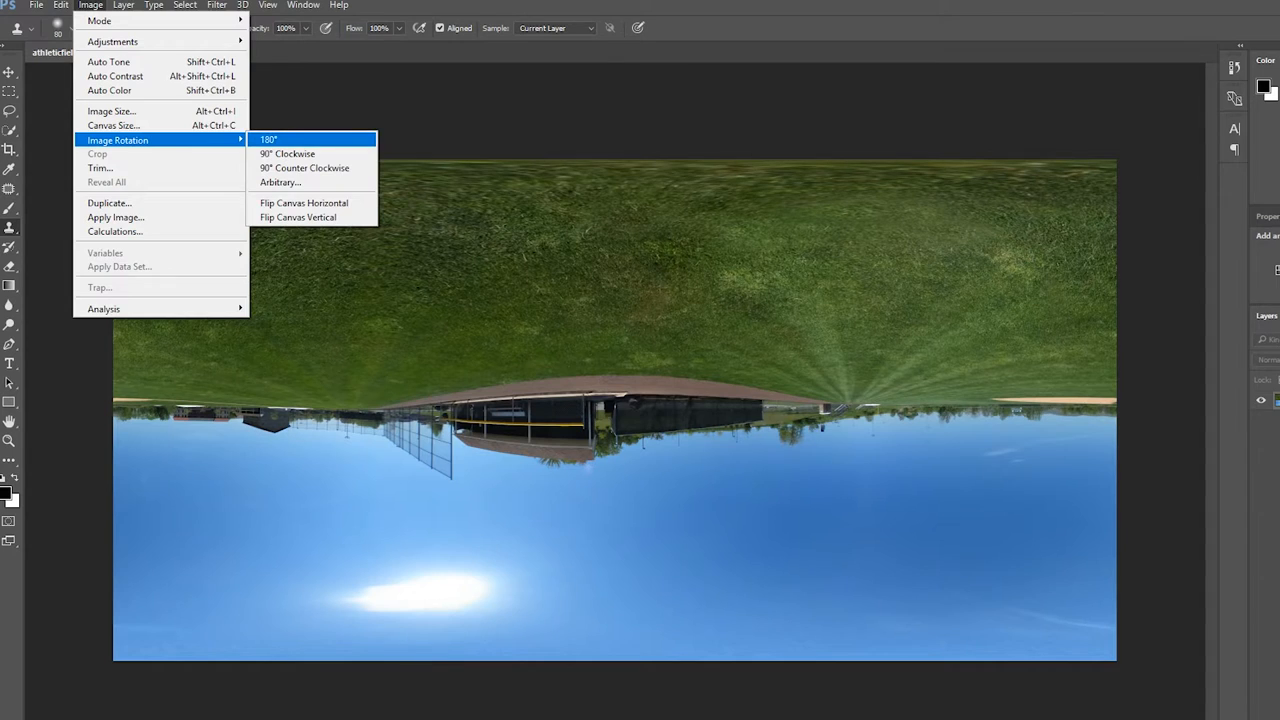
{"action": "left_click", "coordinate": [268, 140]}
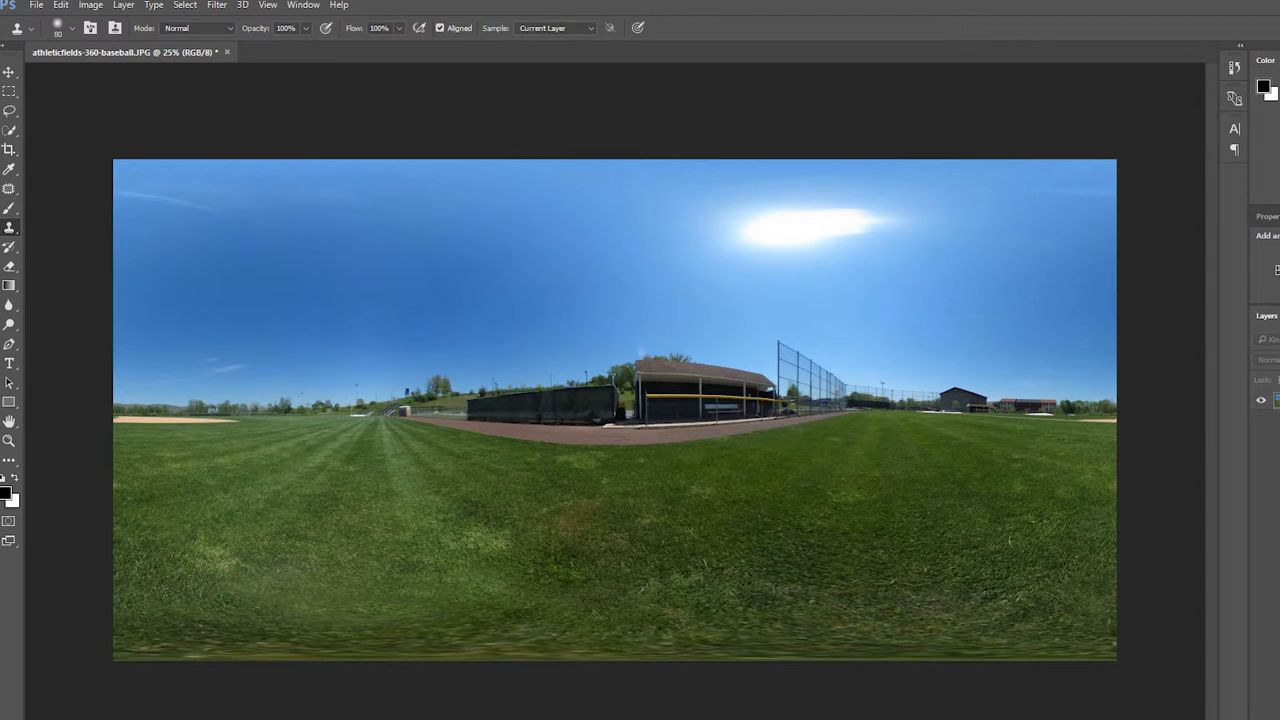
{"action": "left_click", "coordinate": [124, 4]}
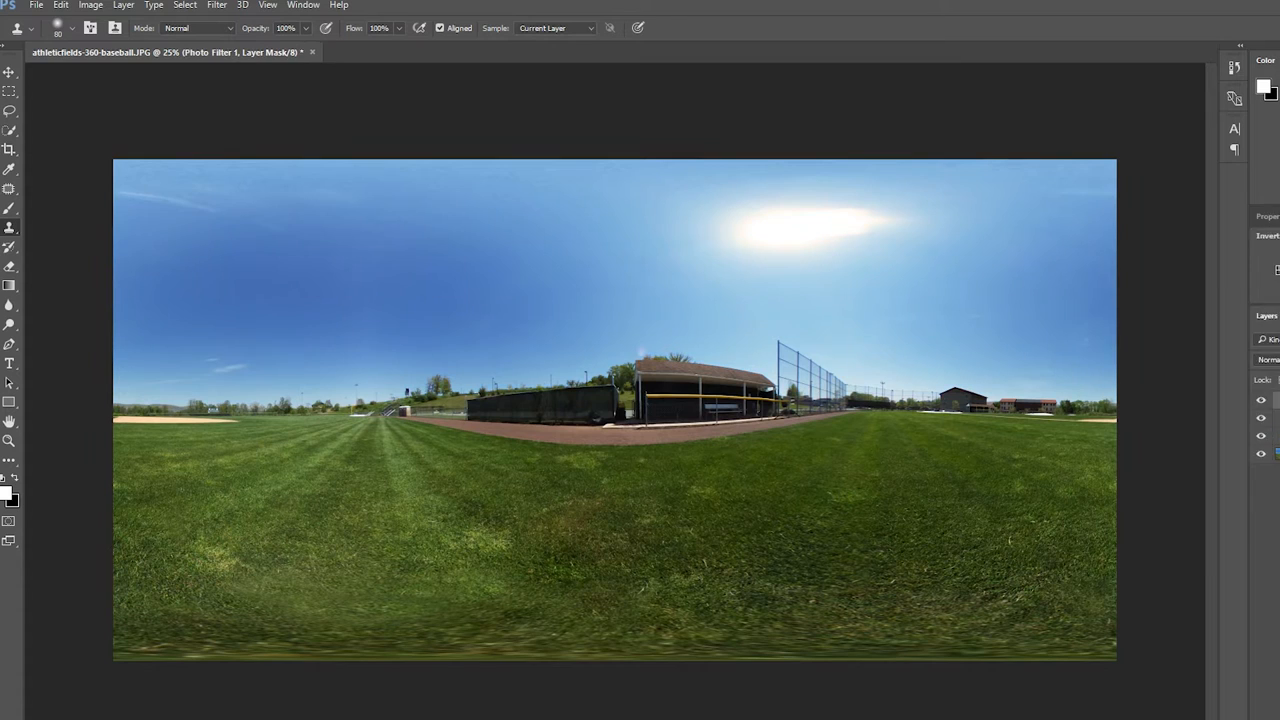
Add a Hue/Saturation adjustment layer and save the panorama as JPEG athleticfields-360-baseball.jpg.
{"action": "left_click", "coordinate": [36, 4]}
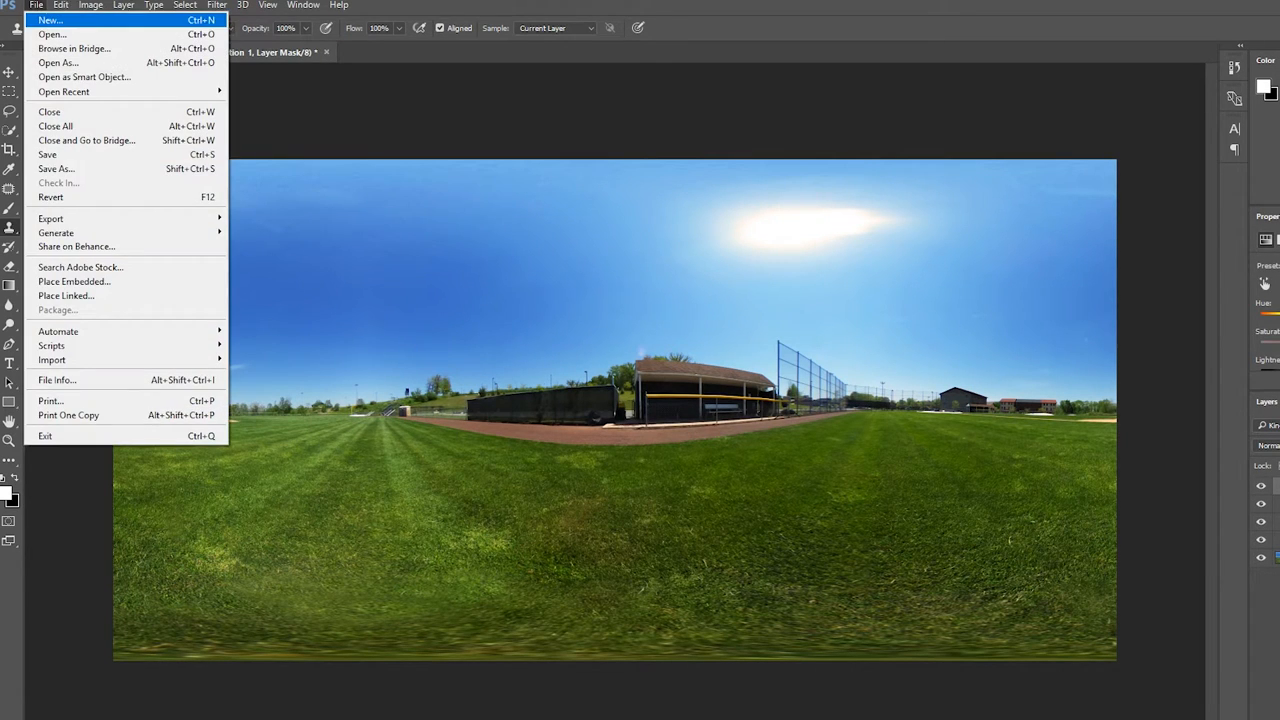
{"action": "left_click", "coordinate": [56, 168]}
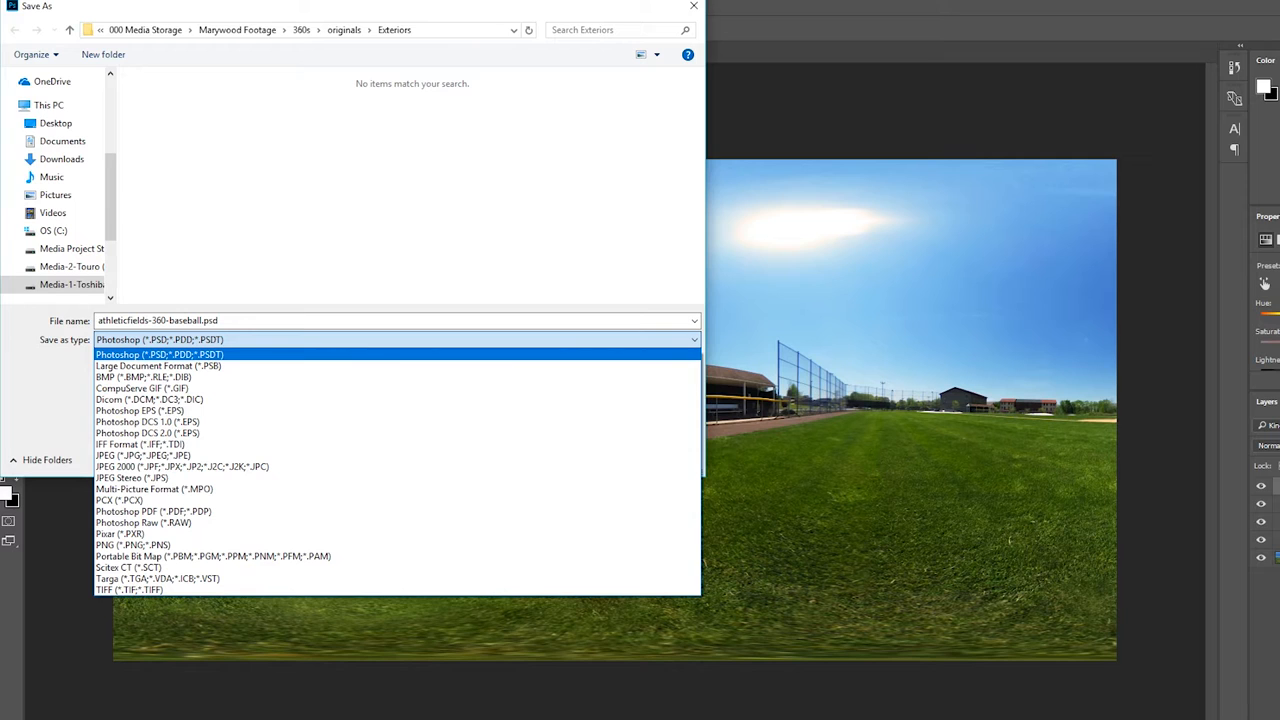
{"action": "left_click", "coordinate": [144, 456]}
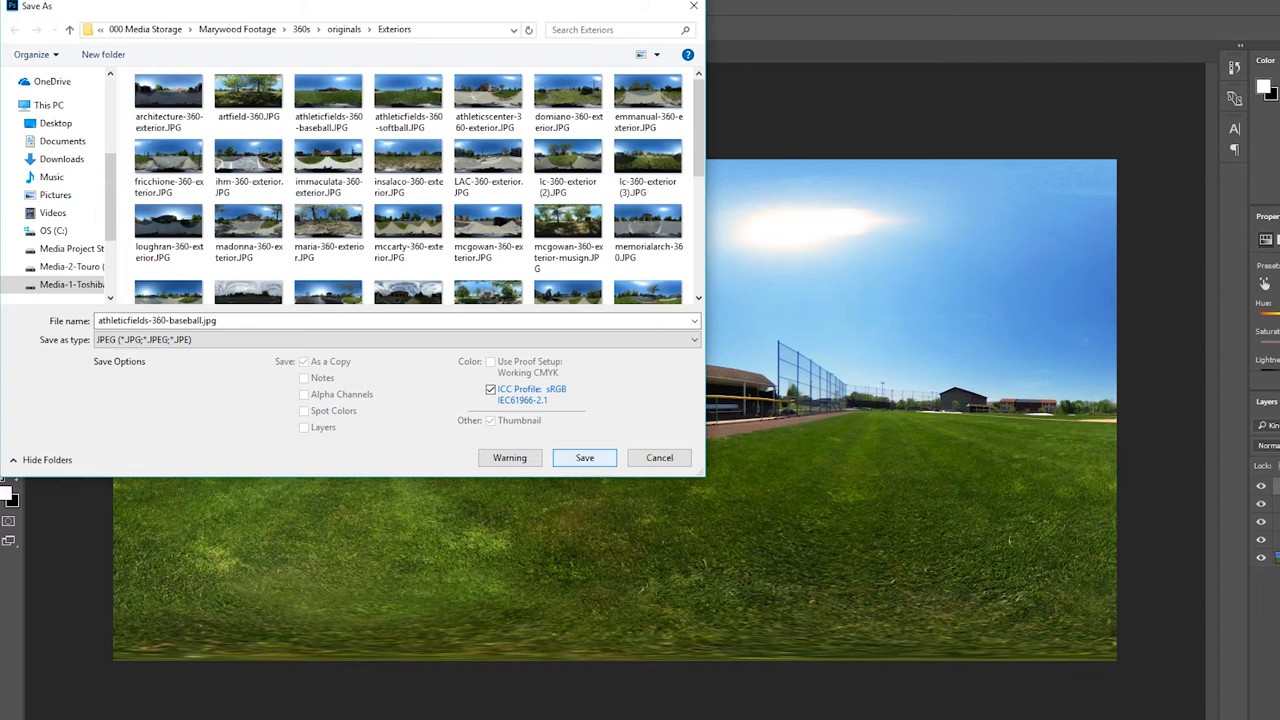
{"action": "left_click", "coordinate": [584, 456]}
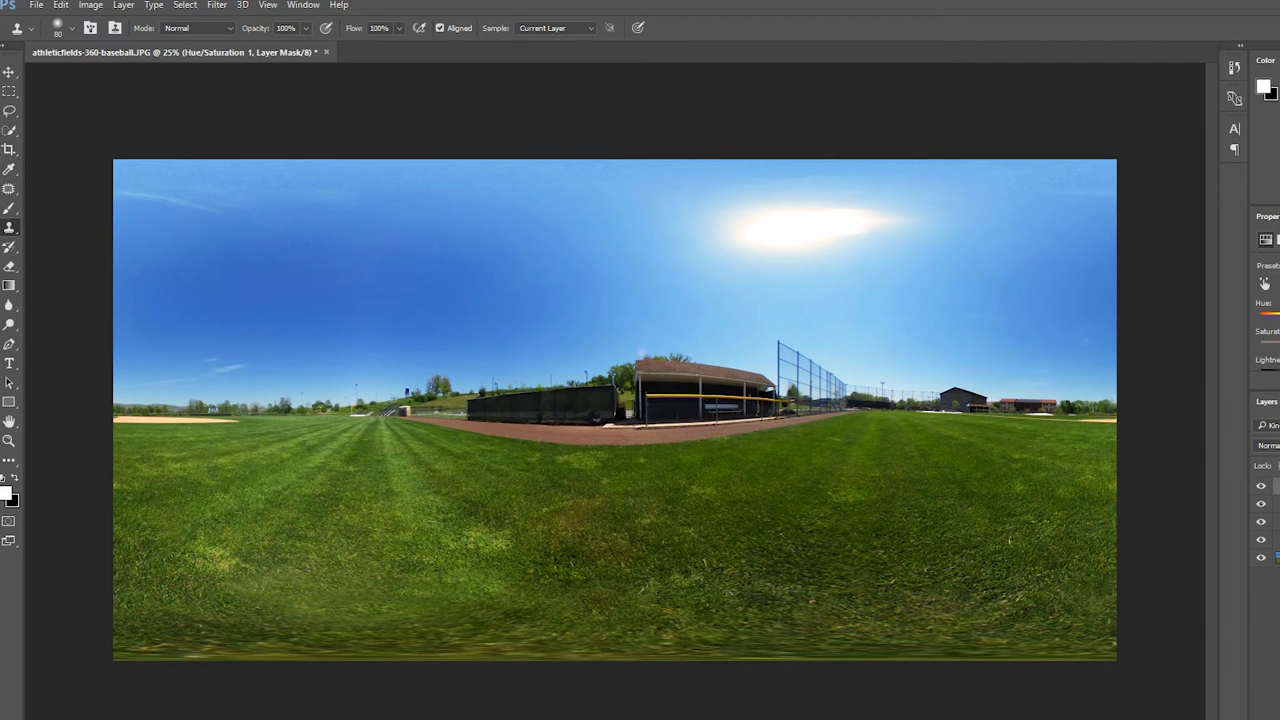